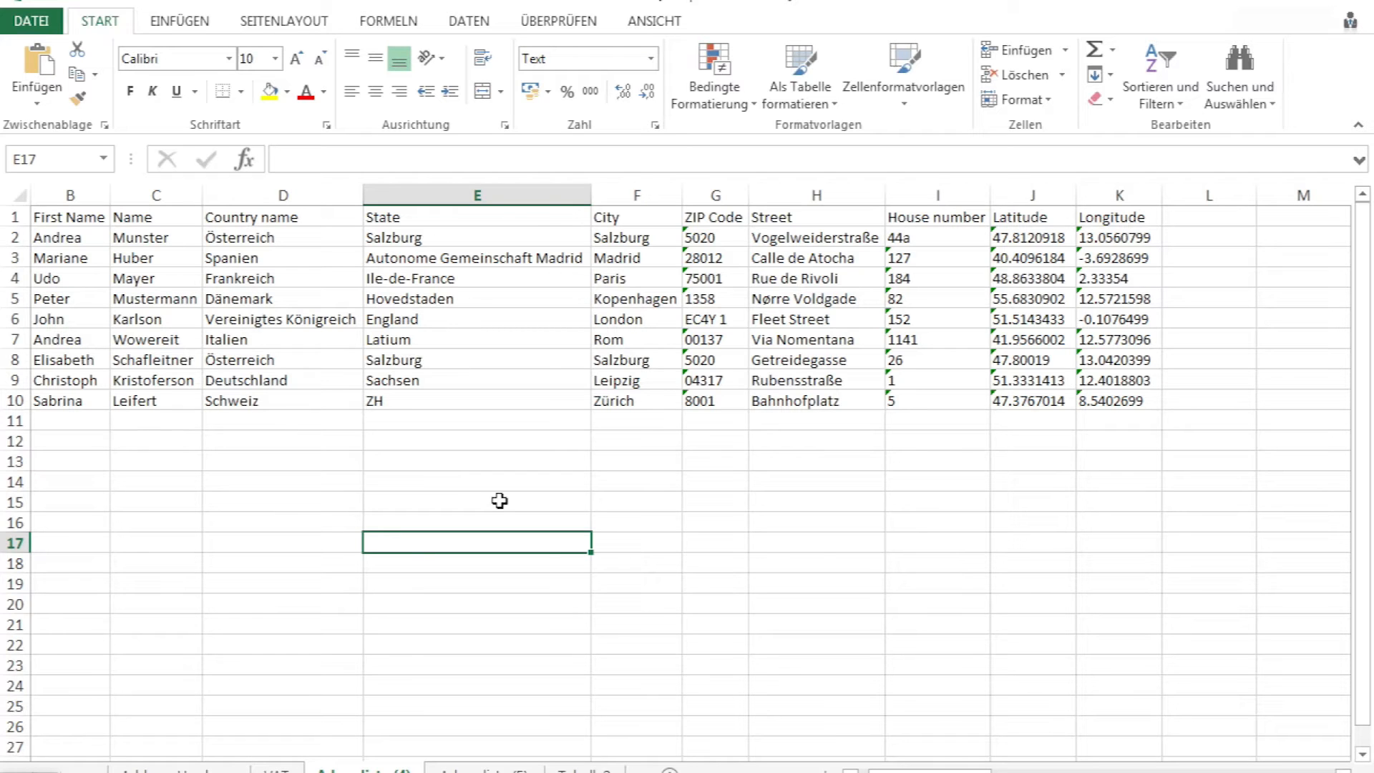
mouse_move(93, 237)
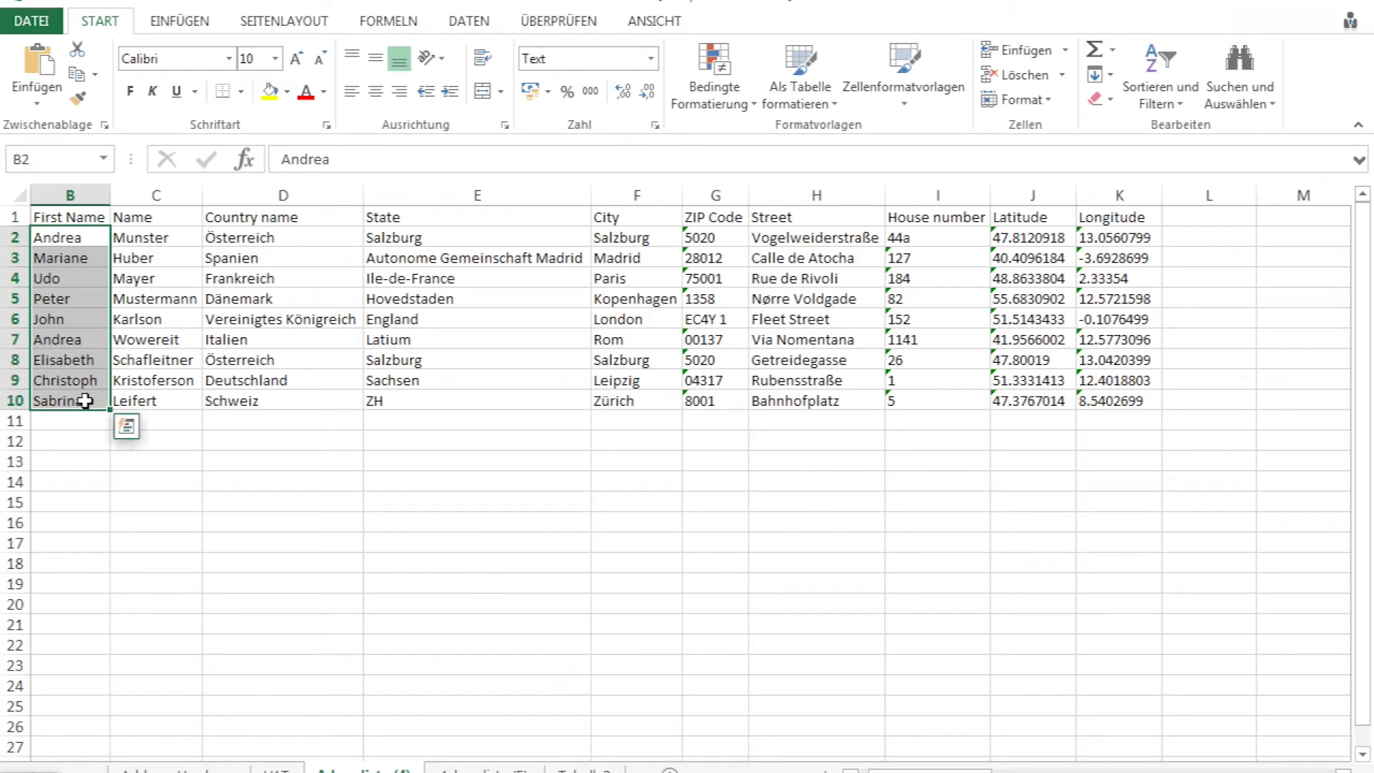
Bring up the METHIS add-in personal data options for the first names in B2:B10.
right_click(83, 402)
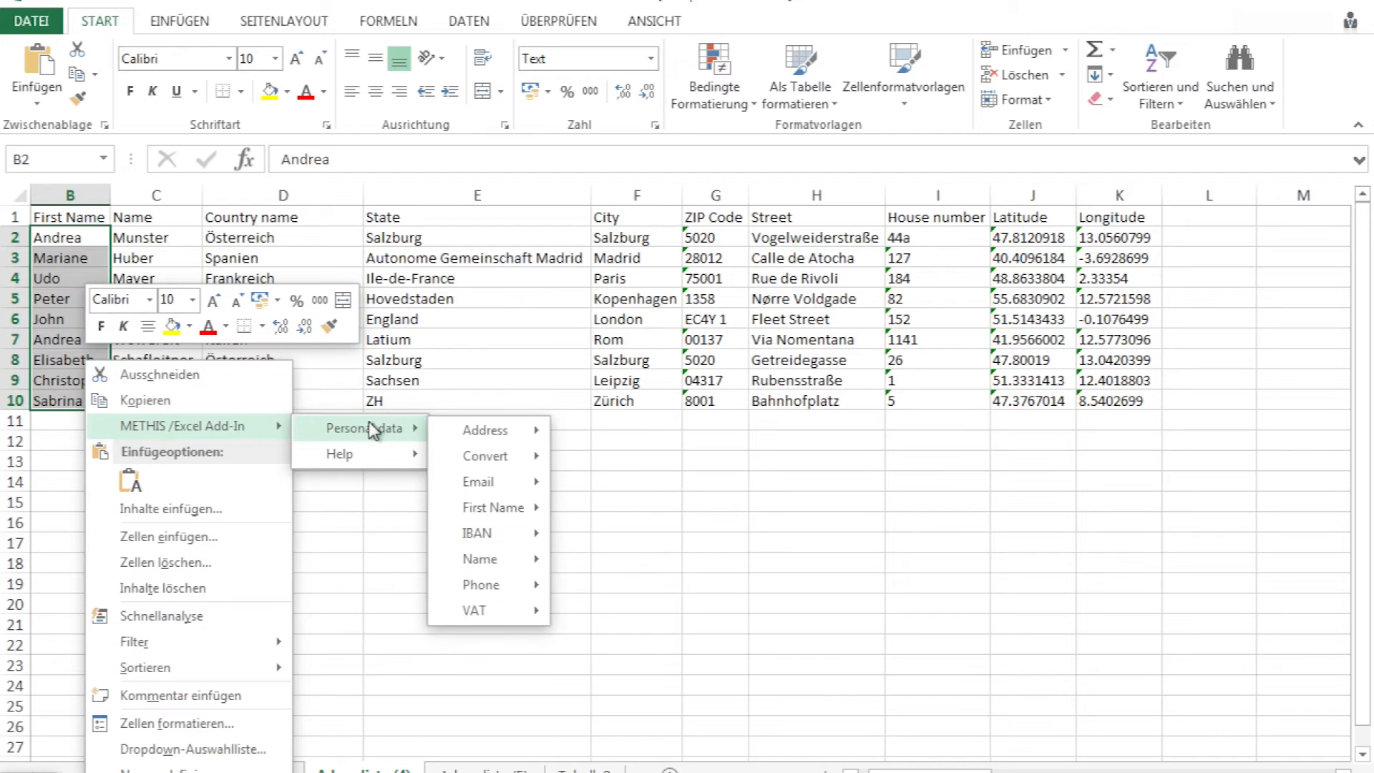
mouse_move(489, 507)
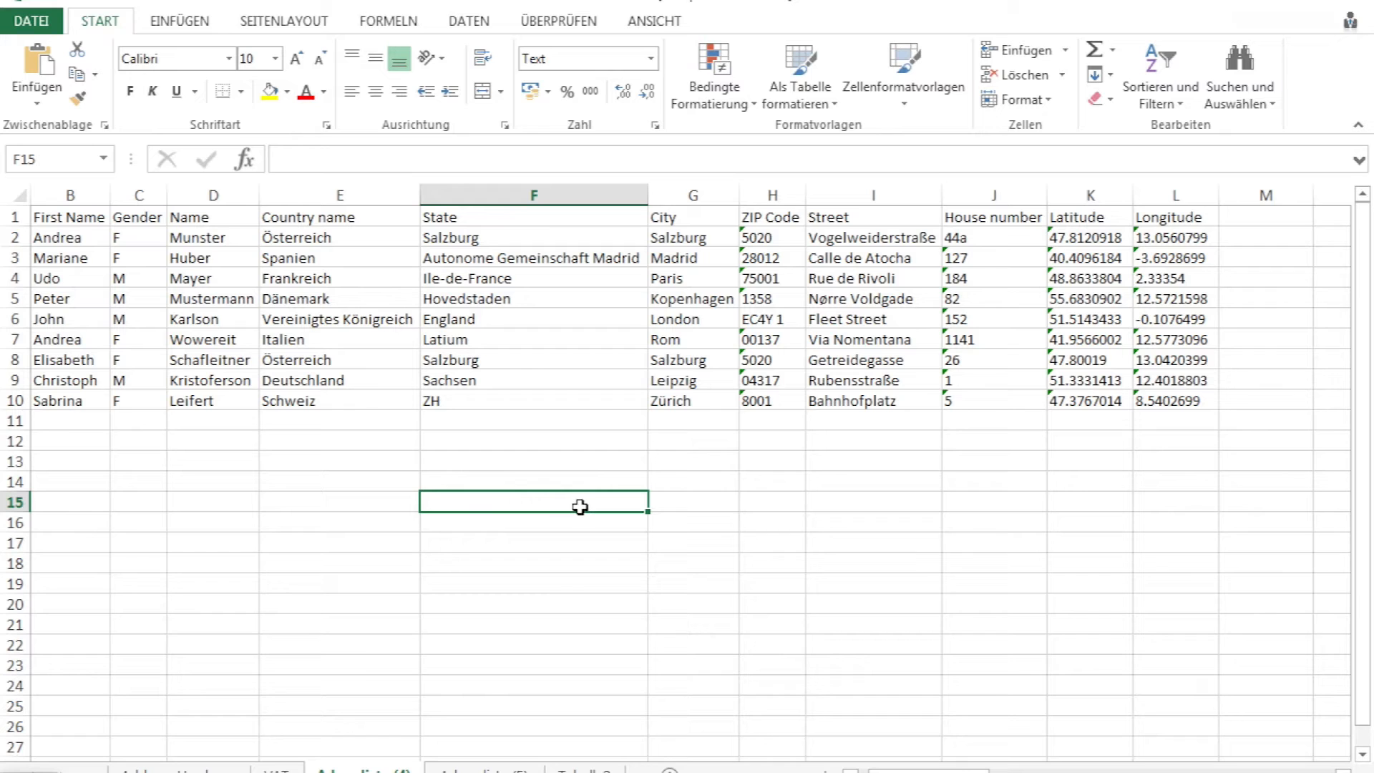
mouse_move(54, 364)
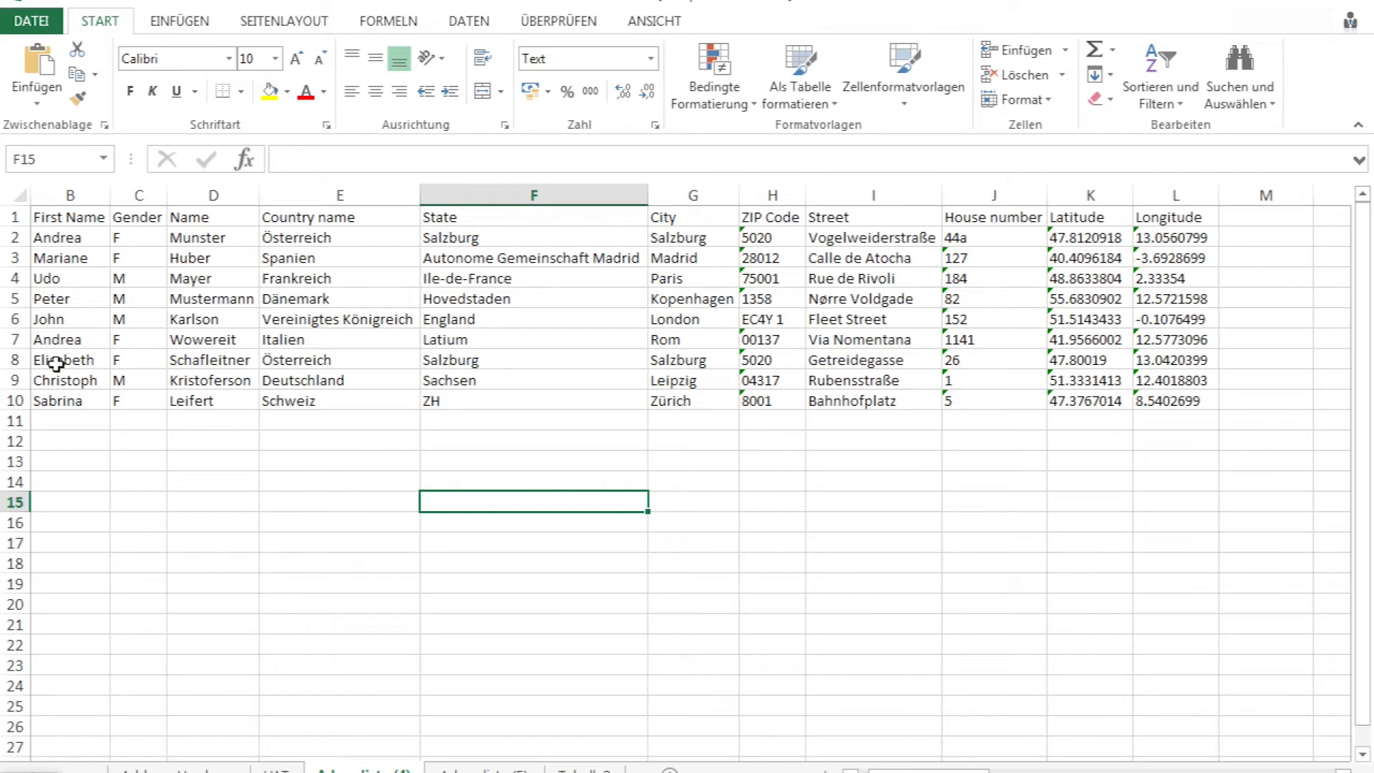
click(58, 339)
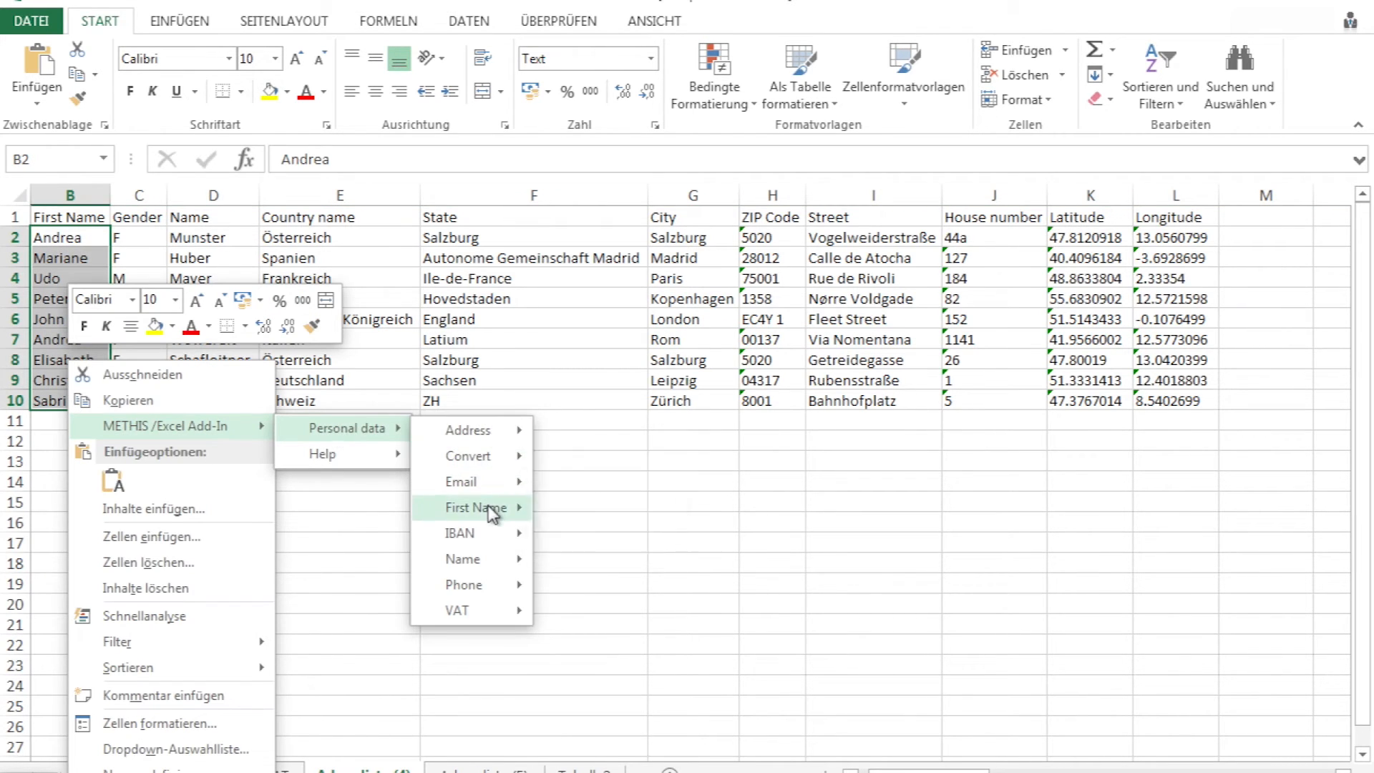
click(476, 507)
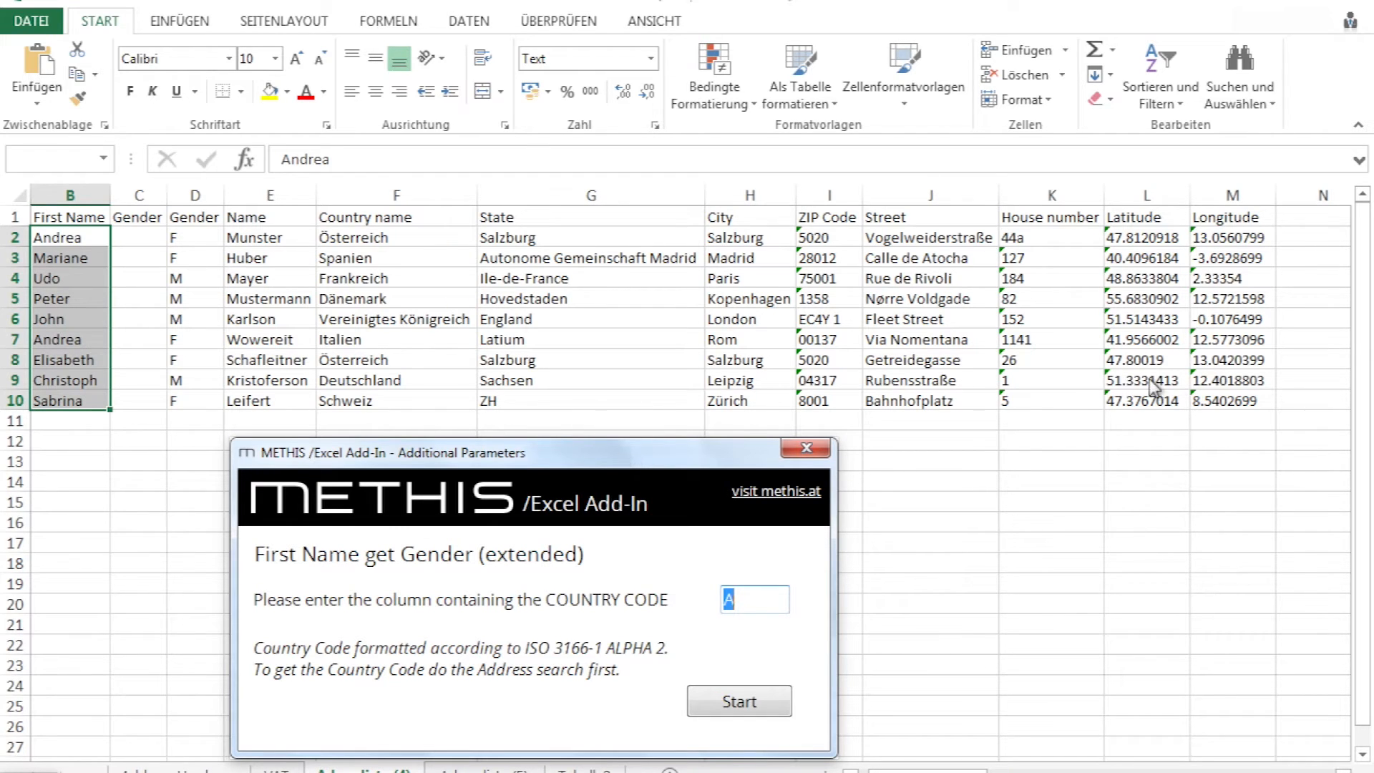
mouse_move(804, 448)
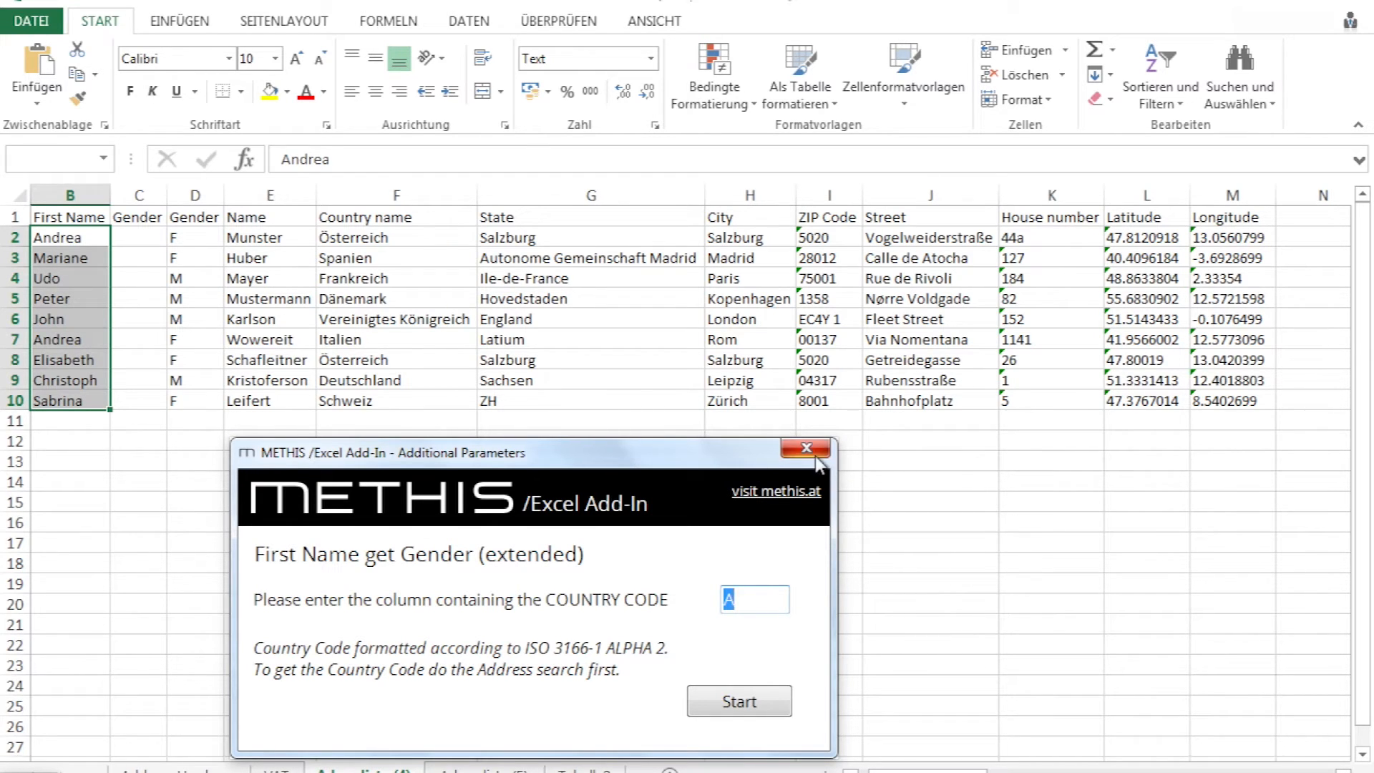
click(803, 448)
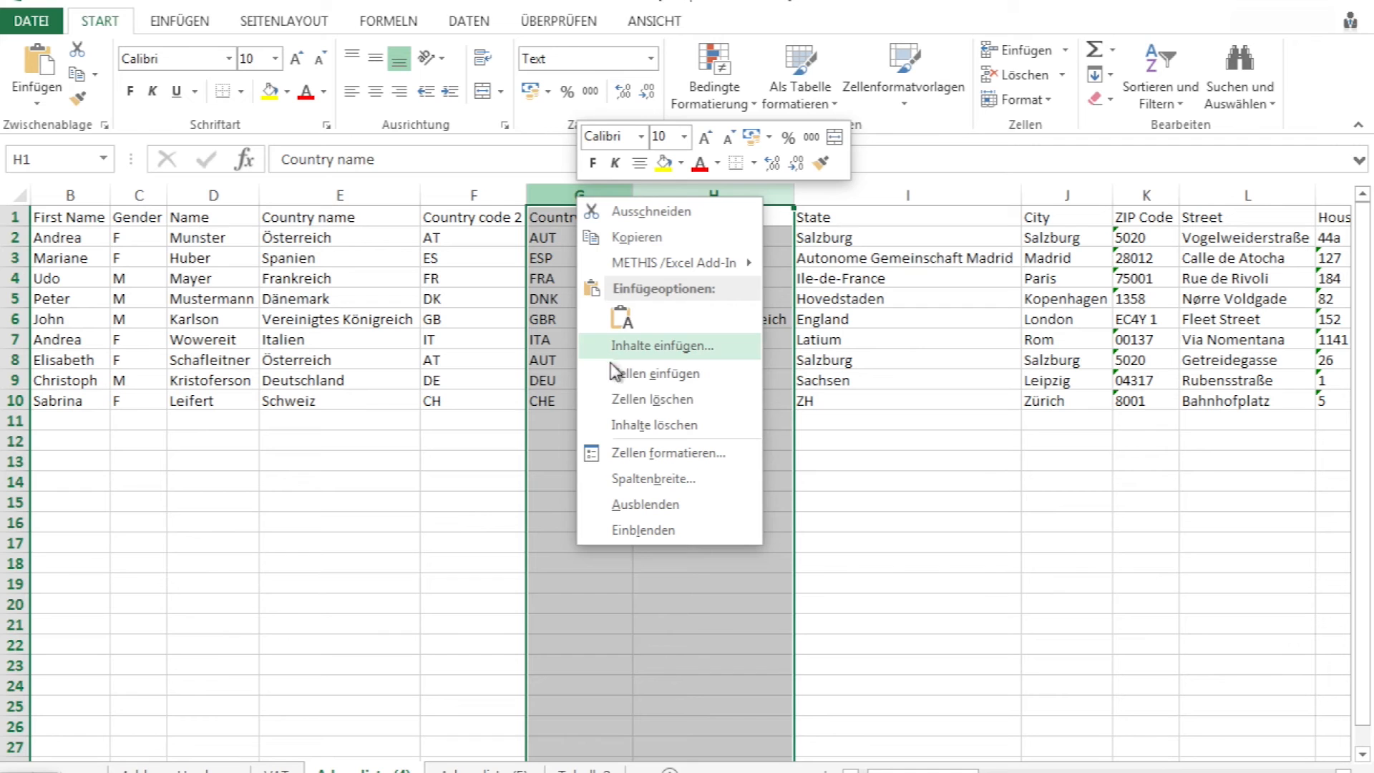
mouse_move(614, 405)
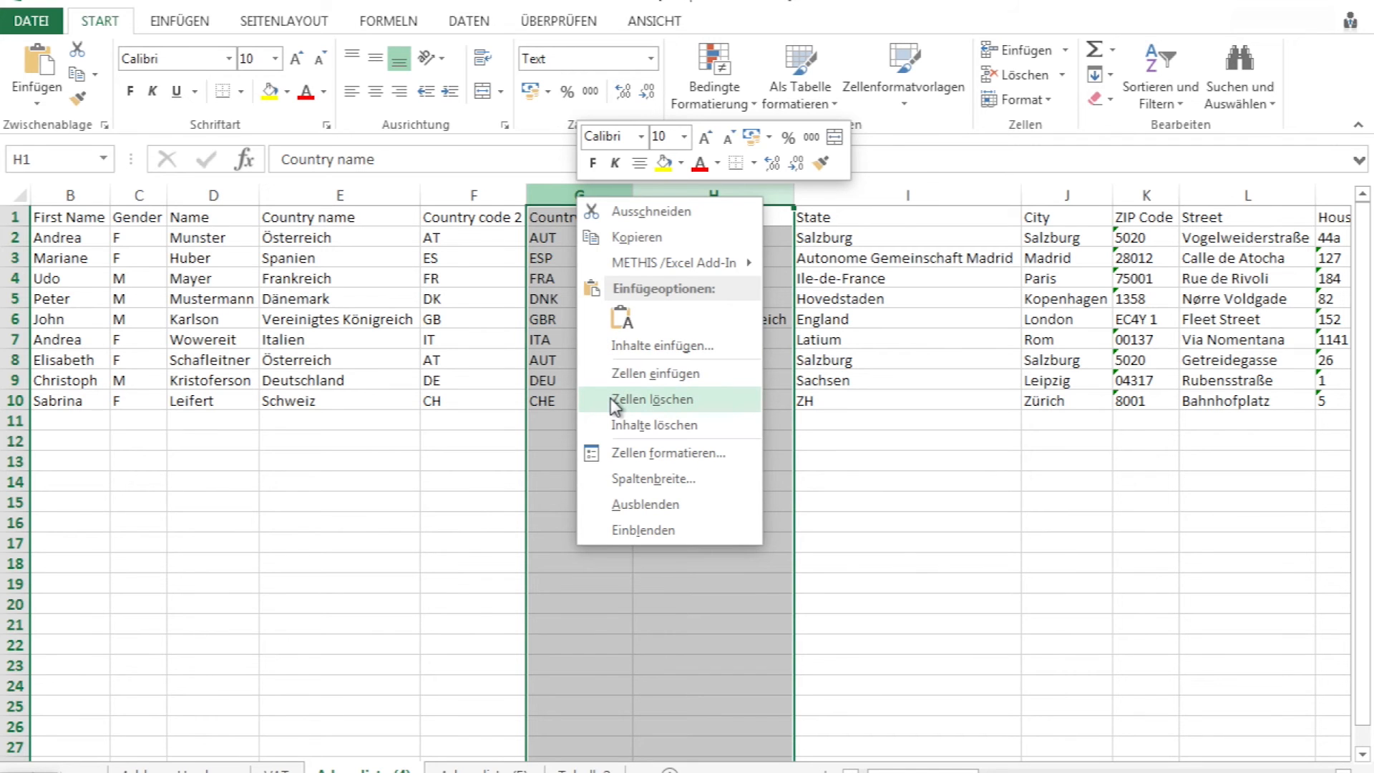
Delete the extra country code columns G:H and reopen the add-in functions for the first names.
click(652, 399)
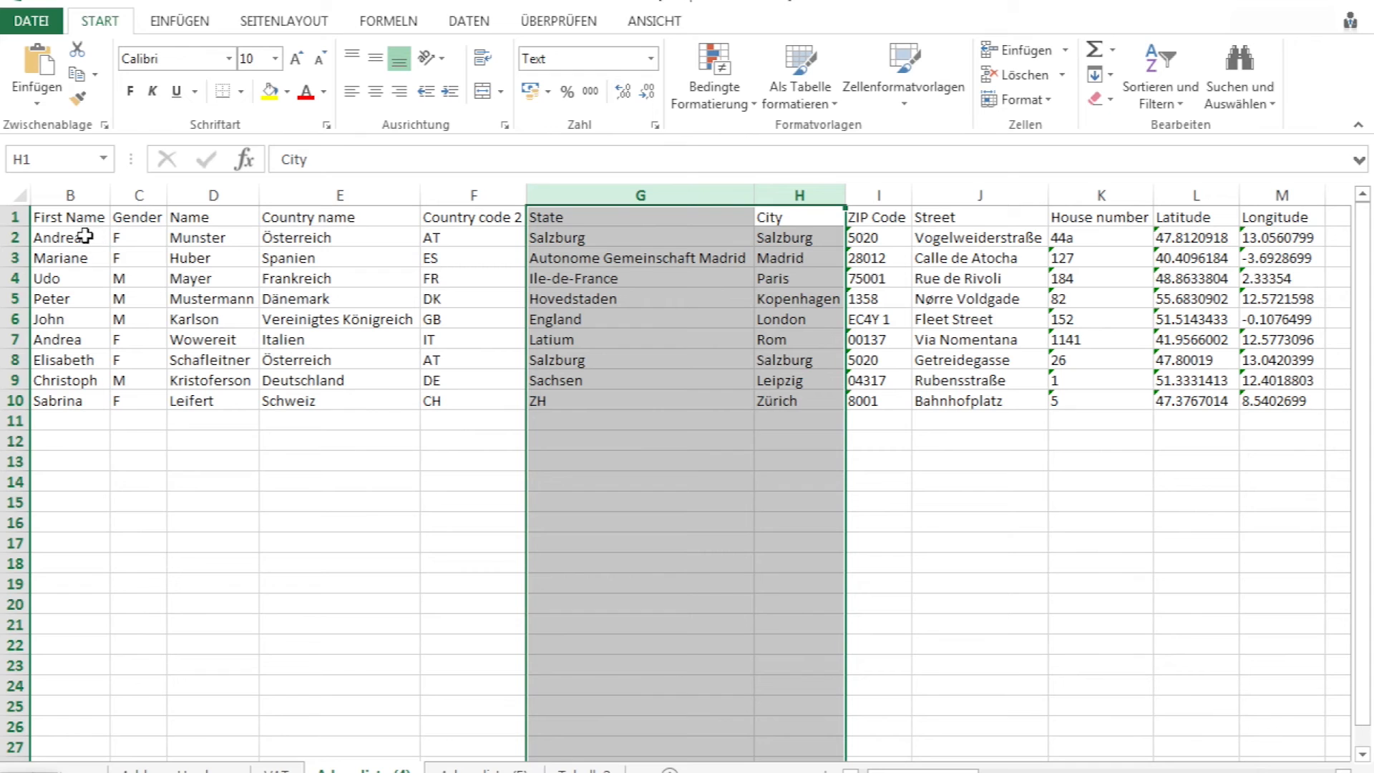
right_click(61, 237)
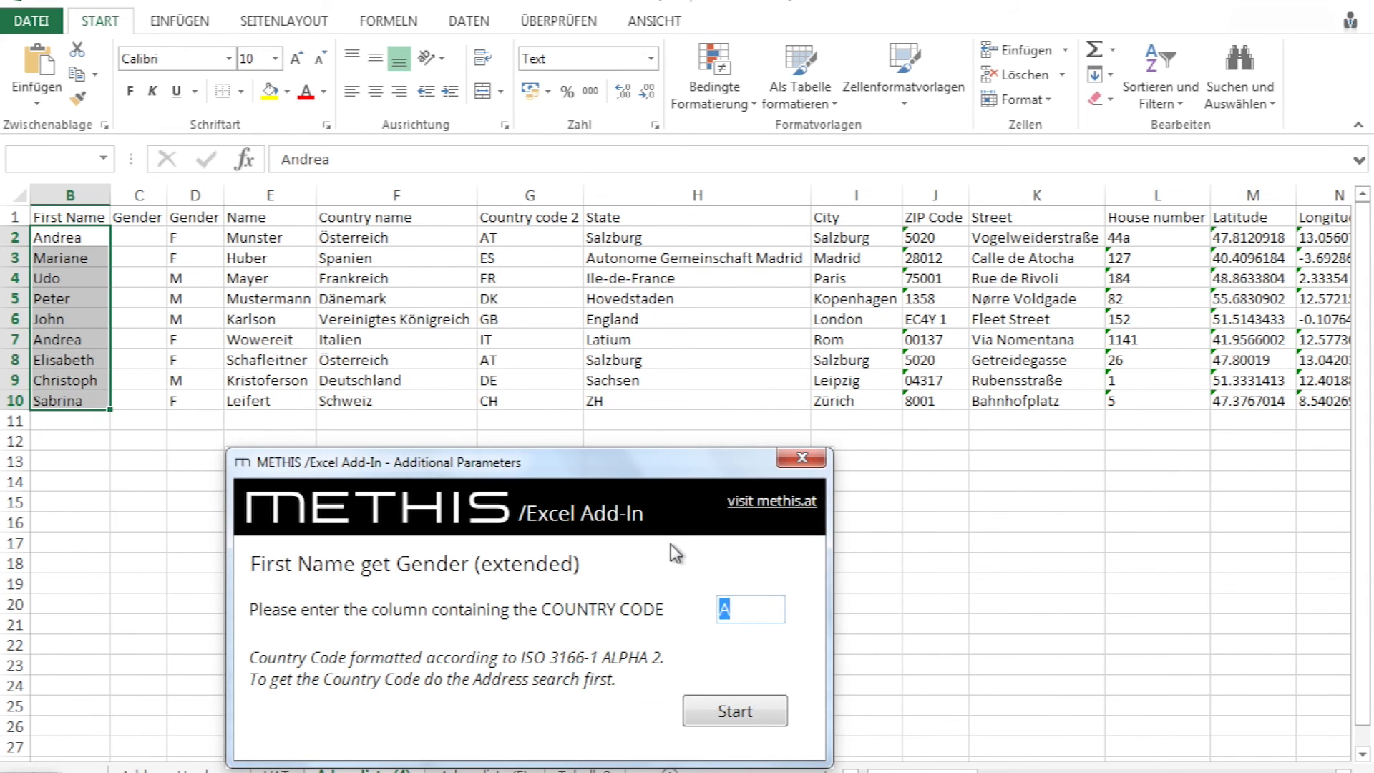
Run extended gender lookup with country code column G, then select Andrea's row 7.
text(G)
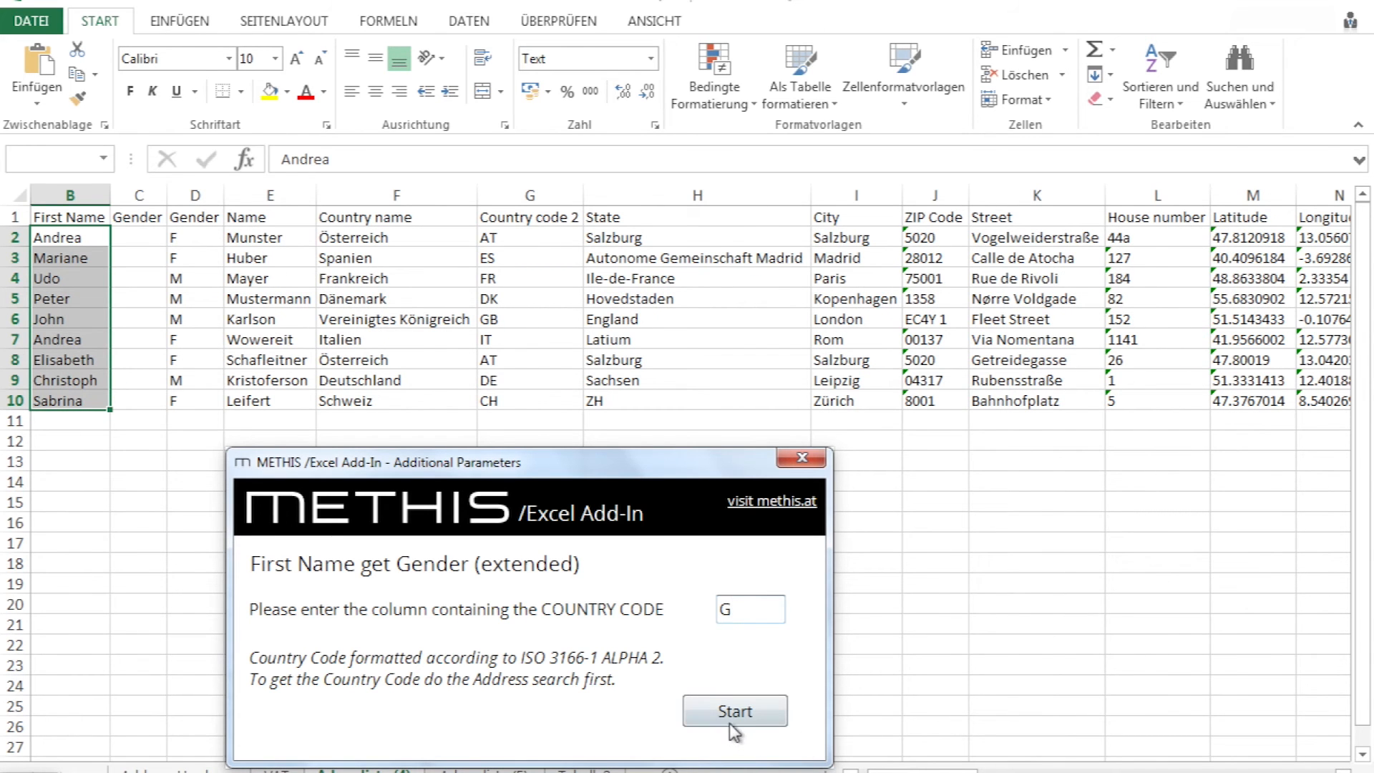
click(735, 710)
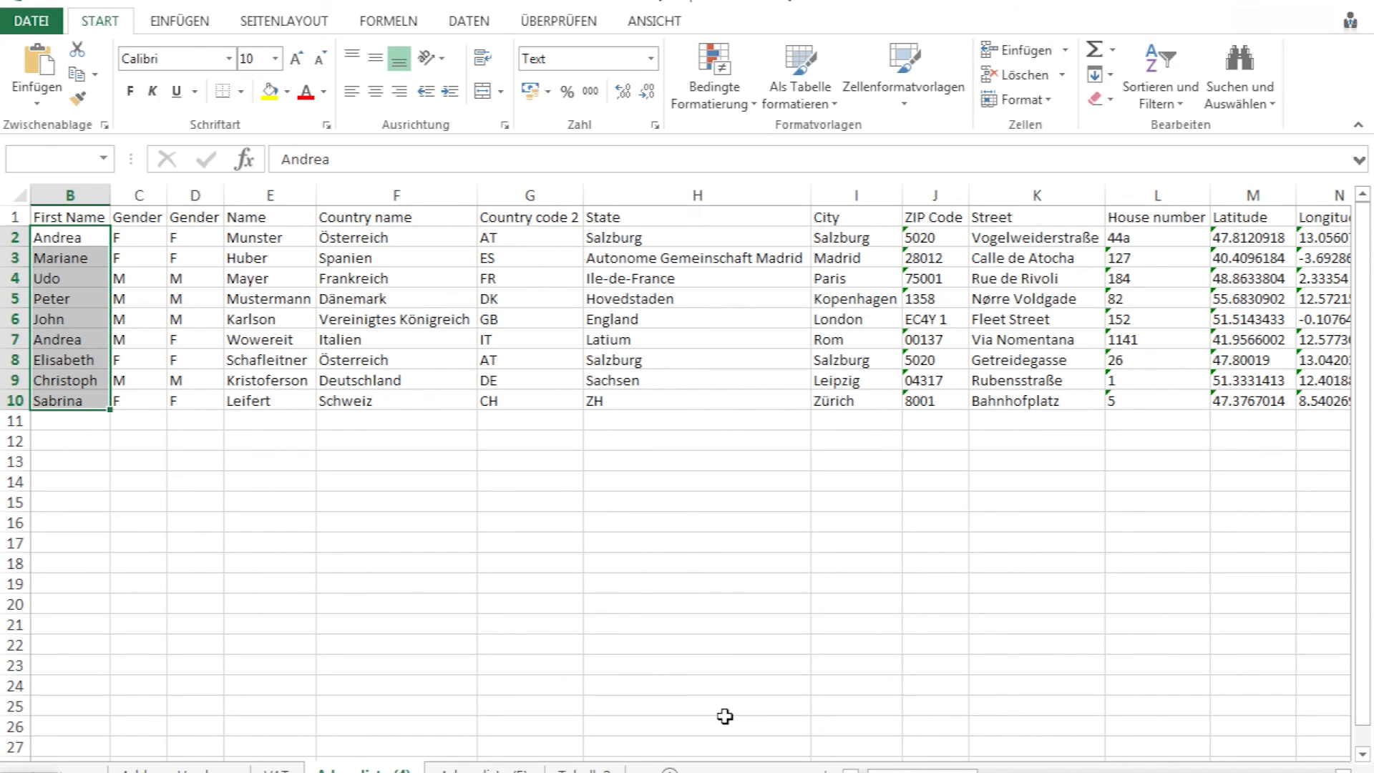
click(58, 339)
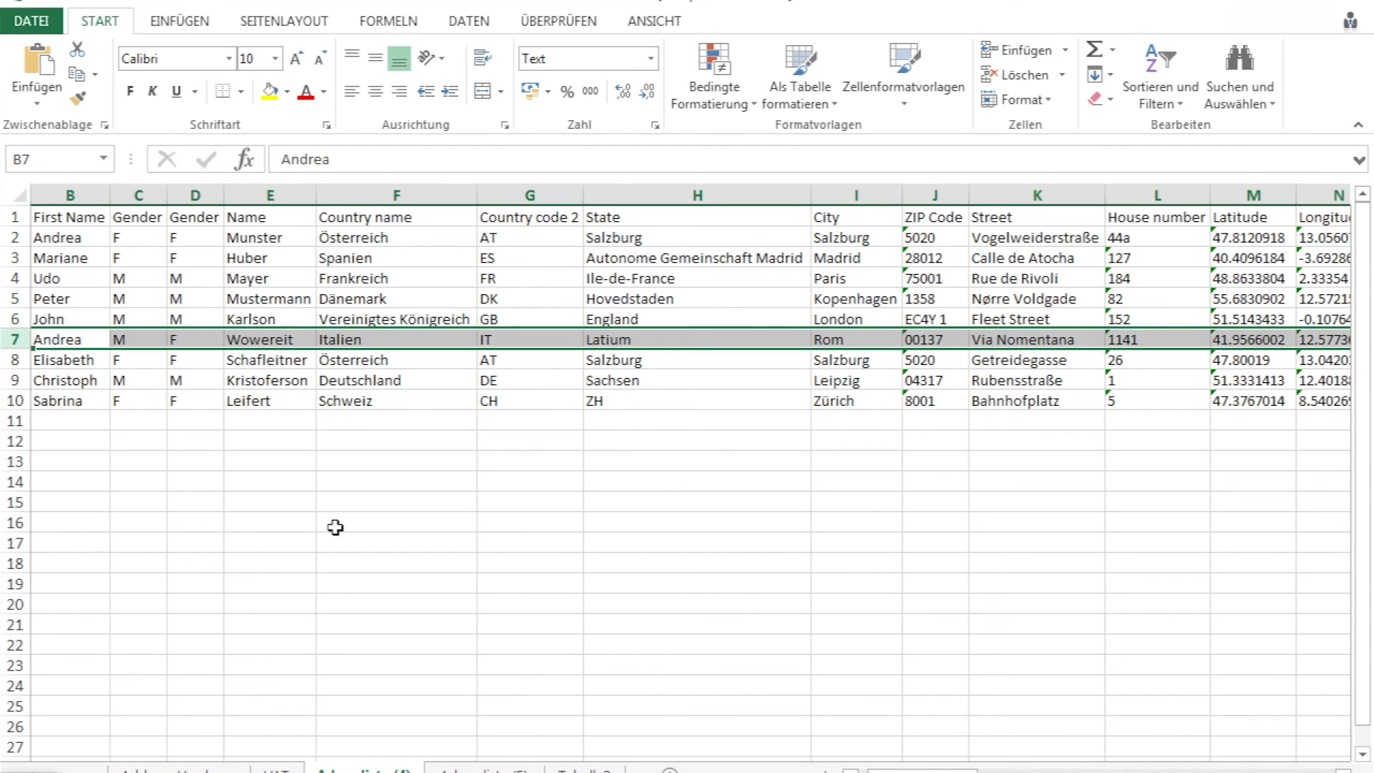